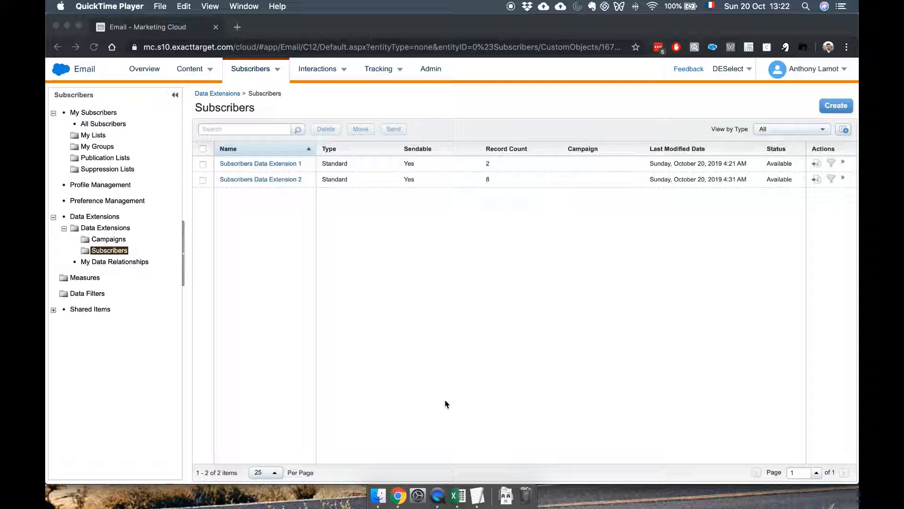
mouse_move(268, 194)
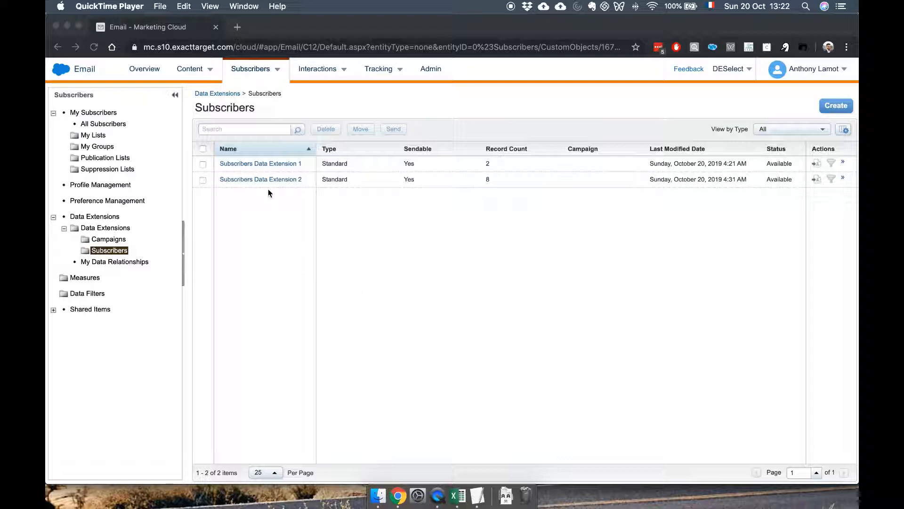
Step: Open Subscribers Data Extension 2 from the Subscribers folder
click(260, 179)
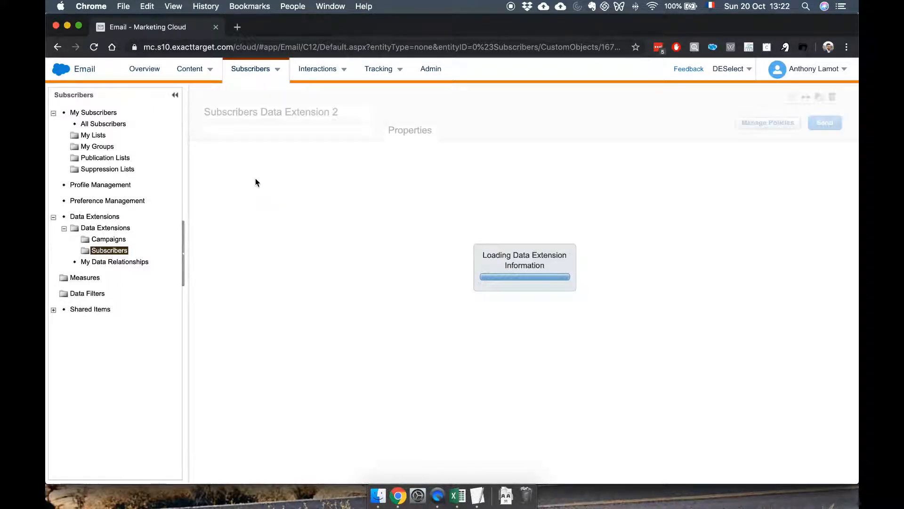
Step: View the eight subscriber records and their Active status
click(321, 130)
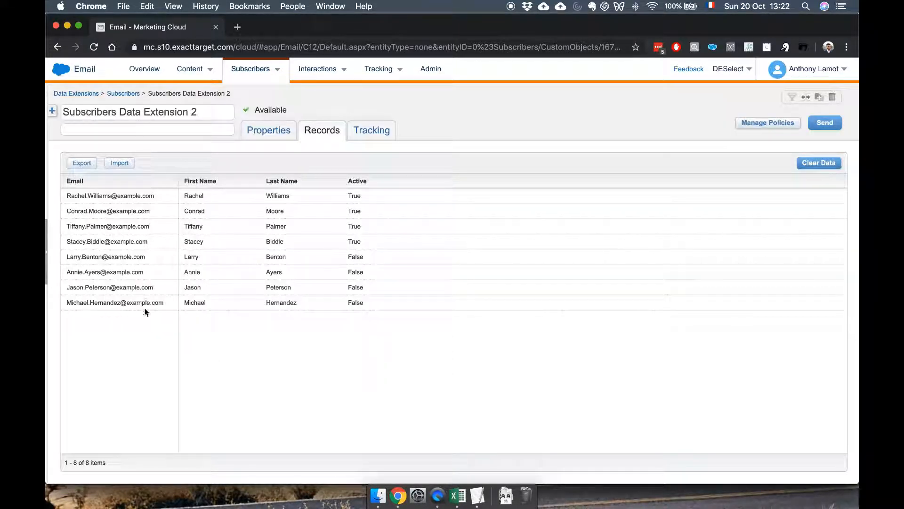
mouse_move(225, 213)
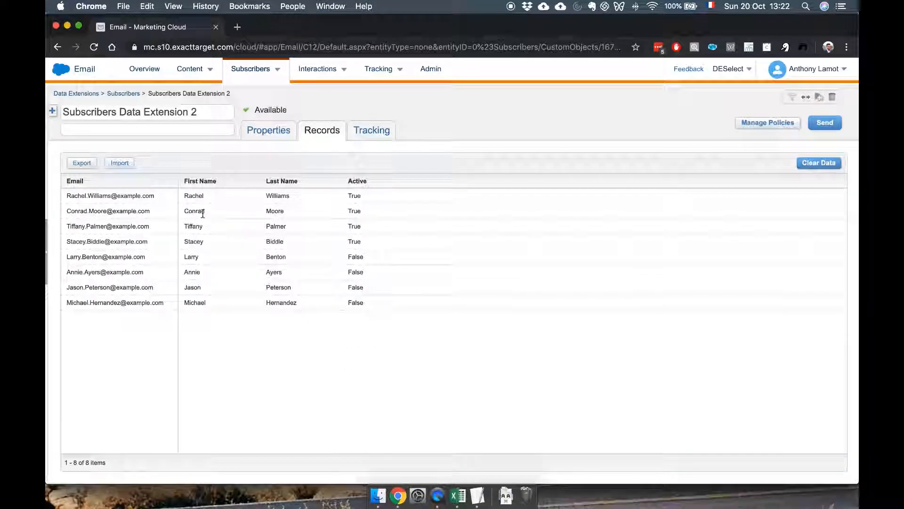
mouse_move(292, 282)
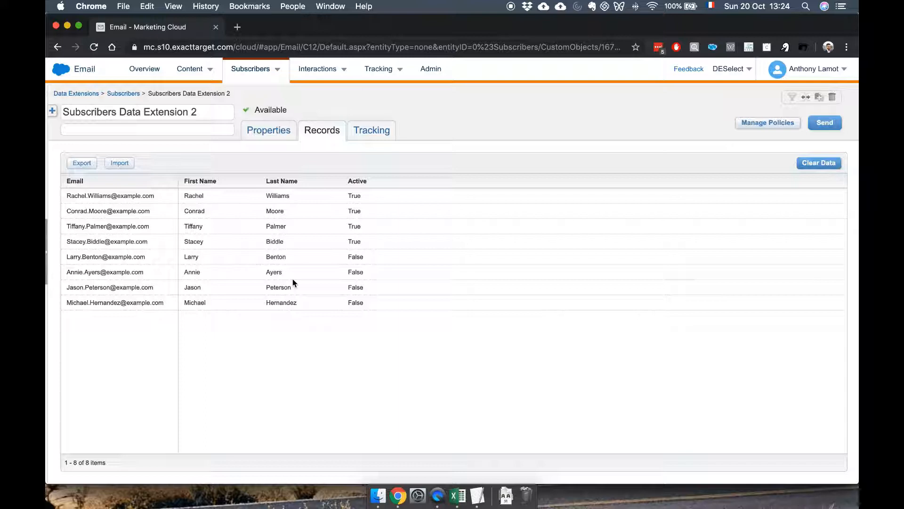
mouse_move(311, 364)
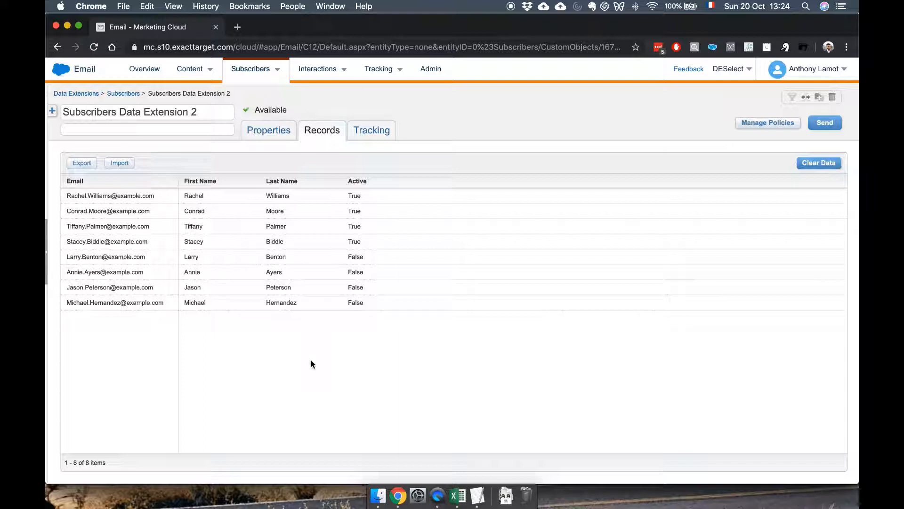
mouse_move(267, 247)
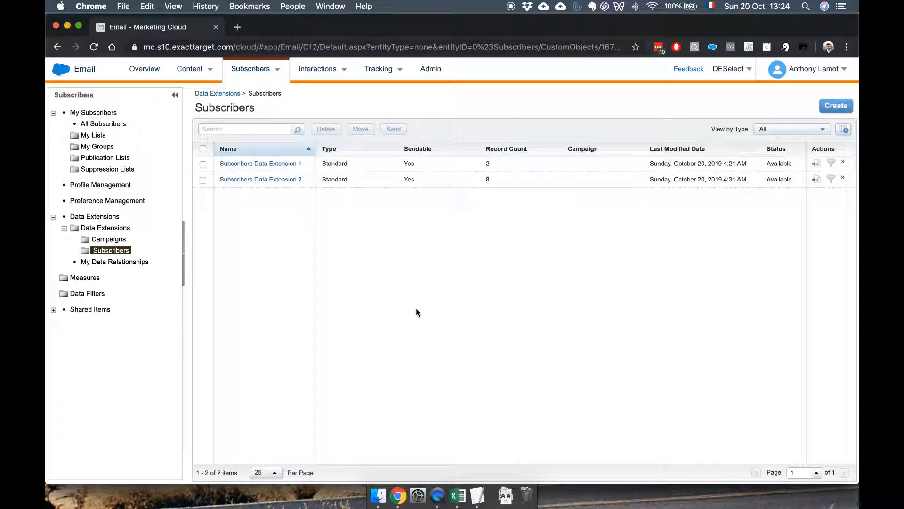
mouse_move(755, 115)
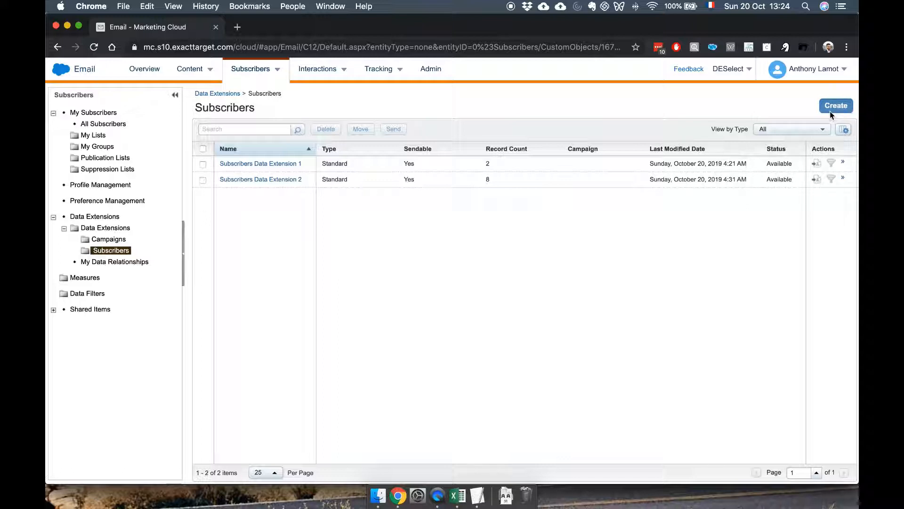
Step: Create a new Filtered Data Extension
click(835, 105)
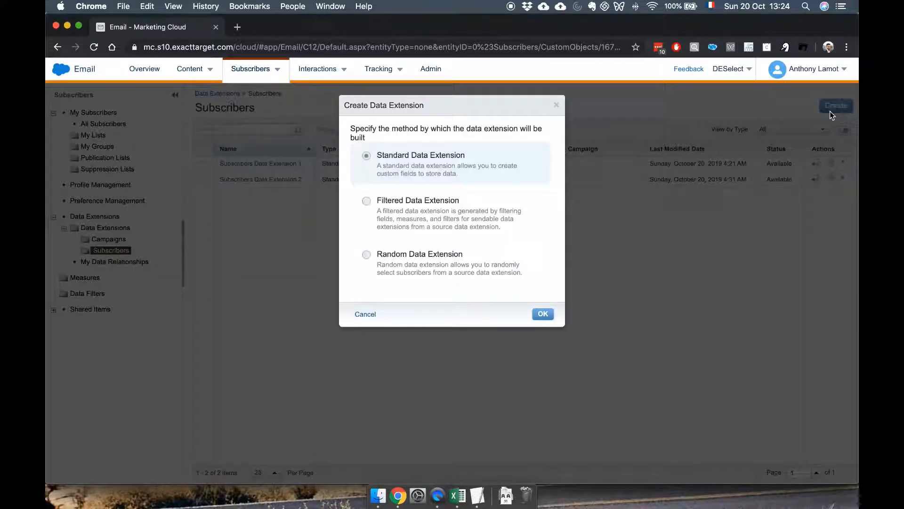
mouse_move(554, 197)
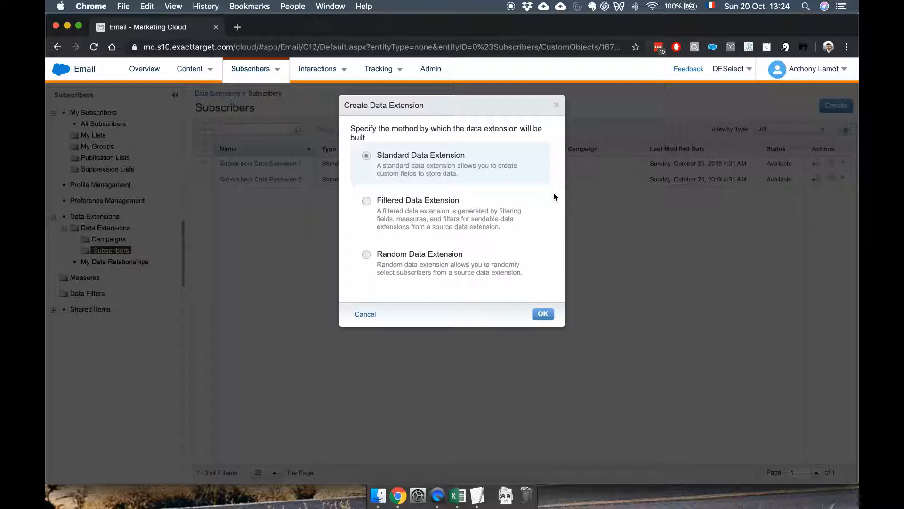
mouse_move(439, 171)
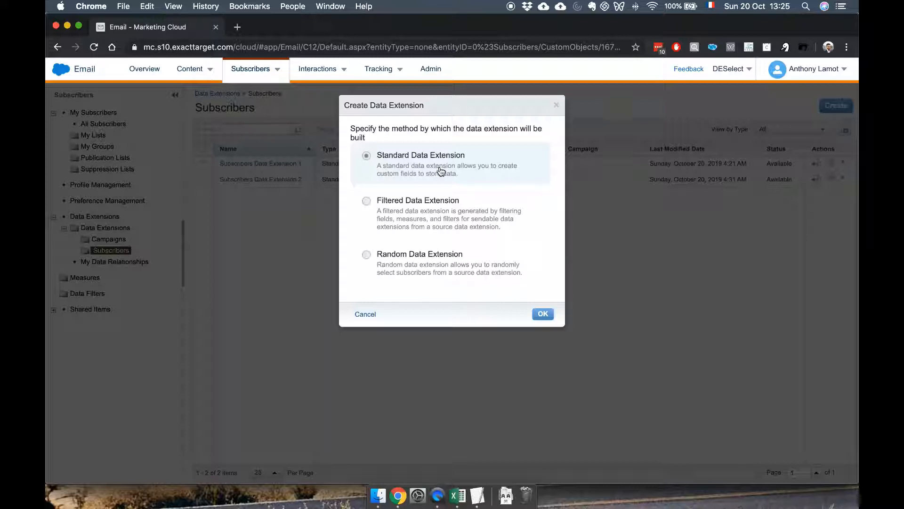
mouse_move(398, 207)
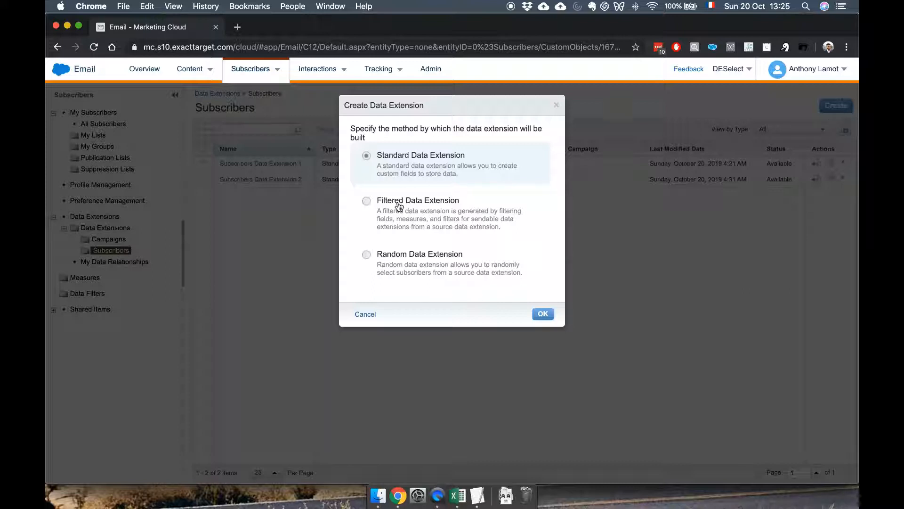
click(367, 200)
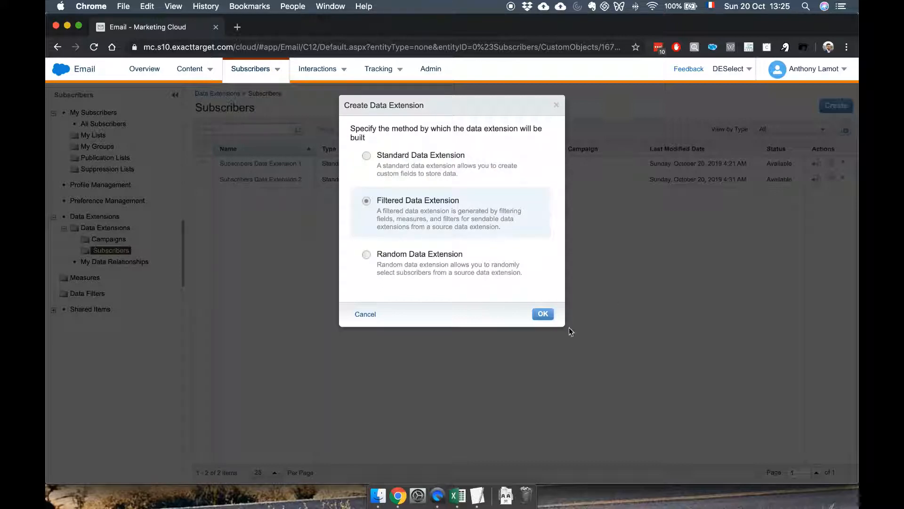
click(542, 314)
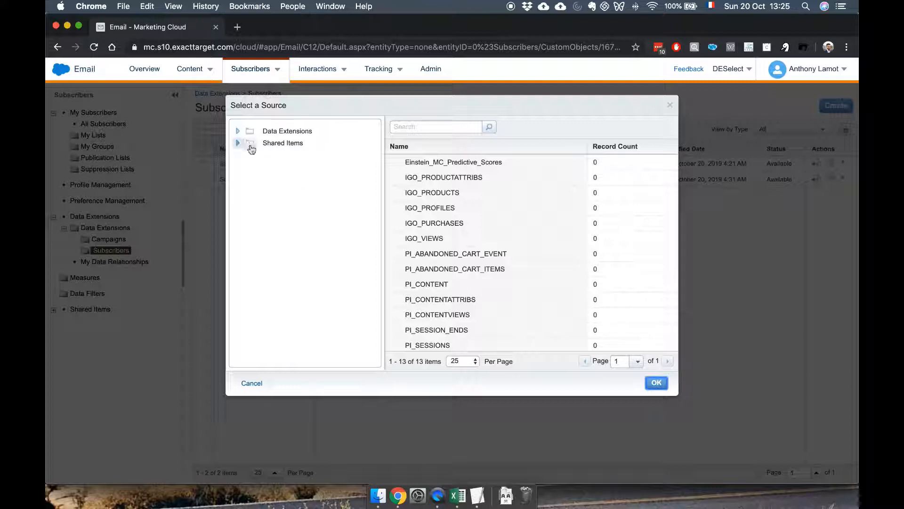
Step: Pick Subscribers Data Extension 2 in the Subscribers folder as the filter source
click(237, 131)
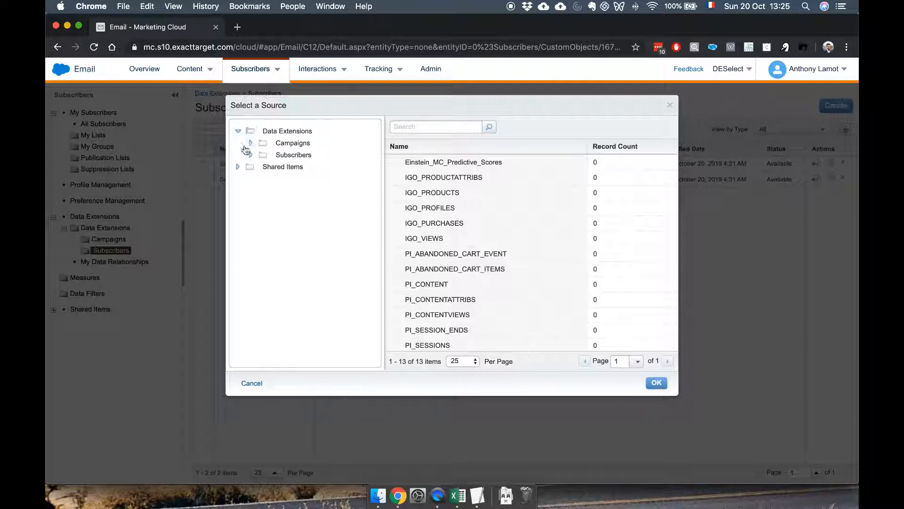
click(293, 154)
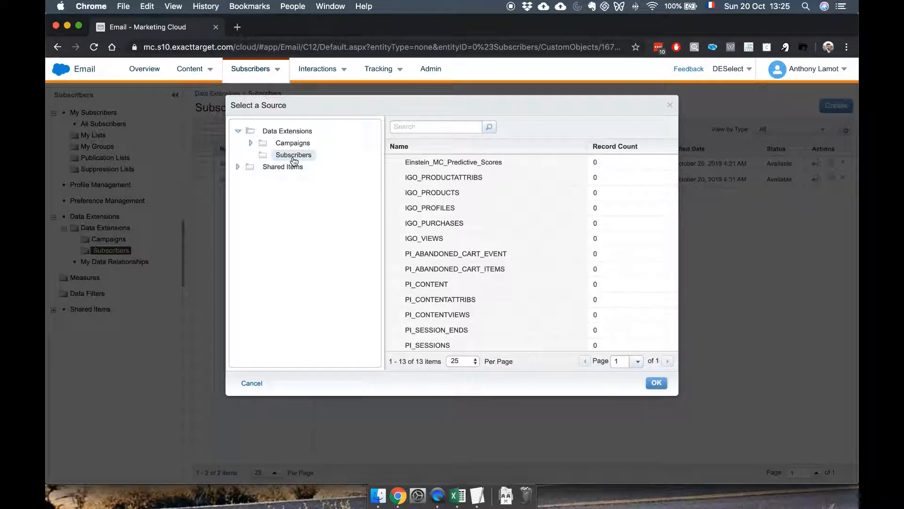
click(294, 154)
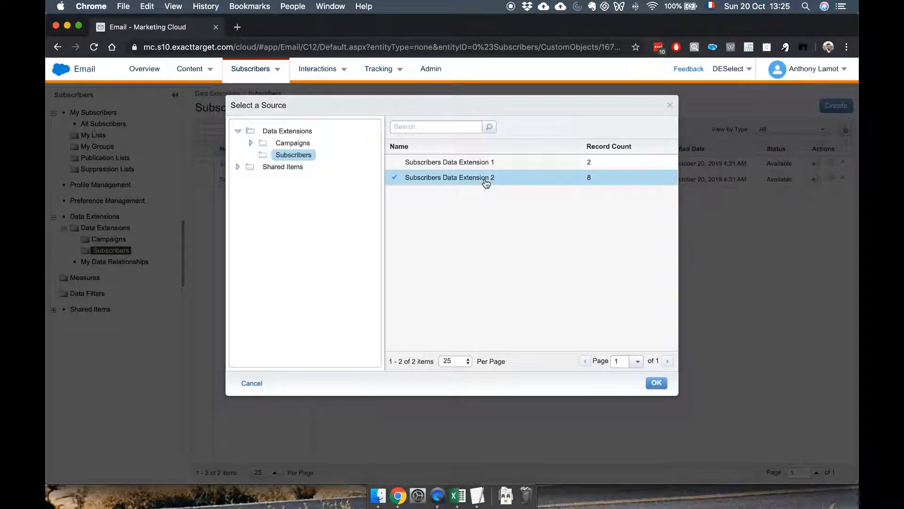
click(656, 383)
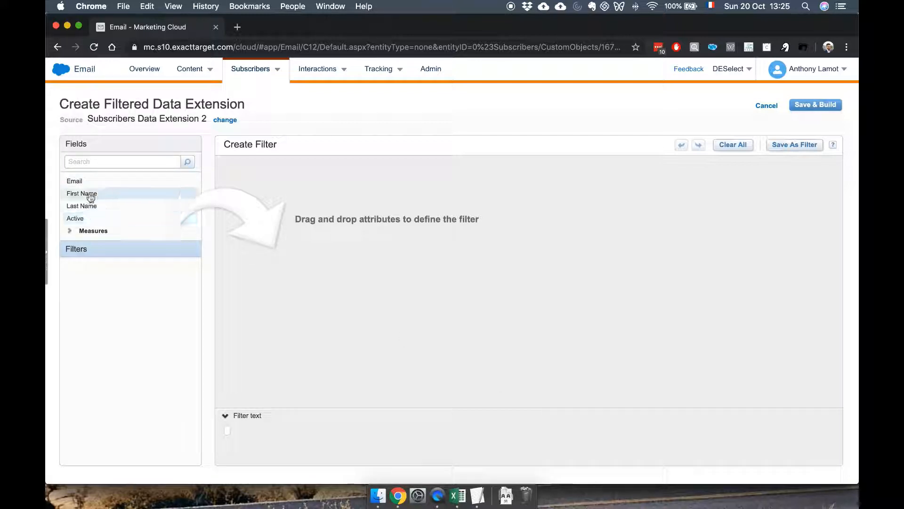
mouse_move(75, 218)
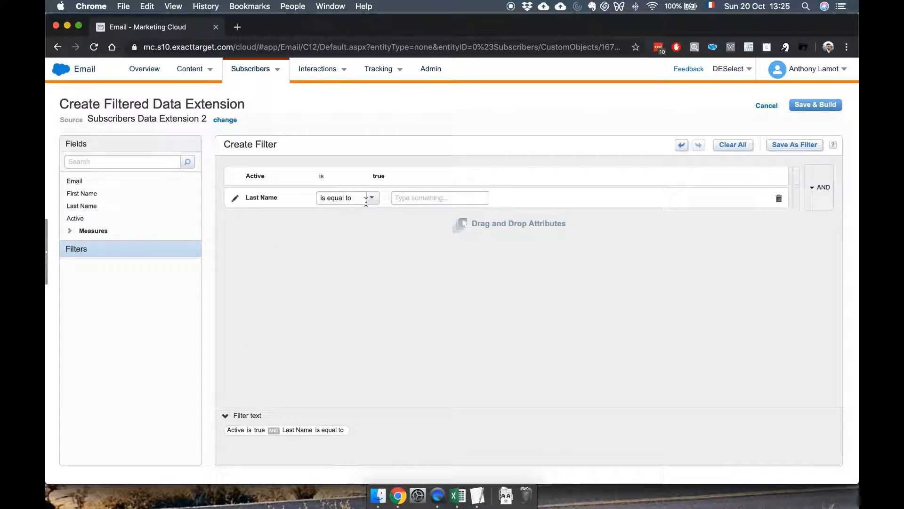
Step: Delete the Last Name condition, leaving Active is true, and expand Measures
click(371, 198)
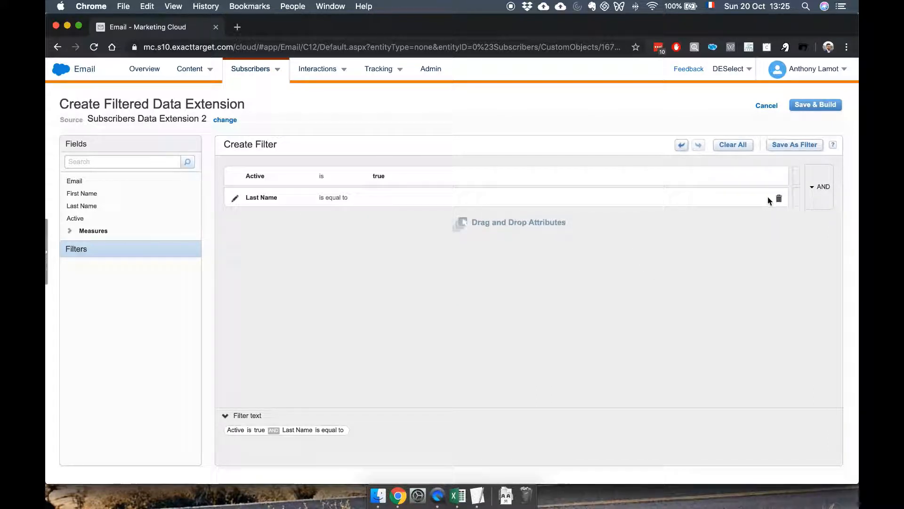
click(778, 198)
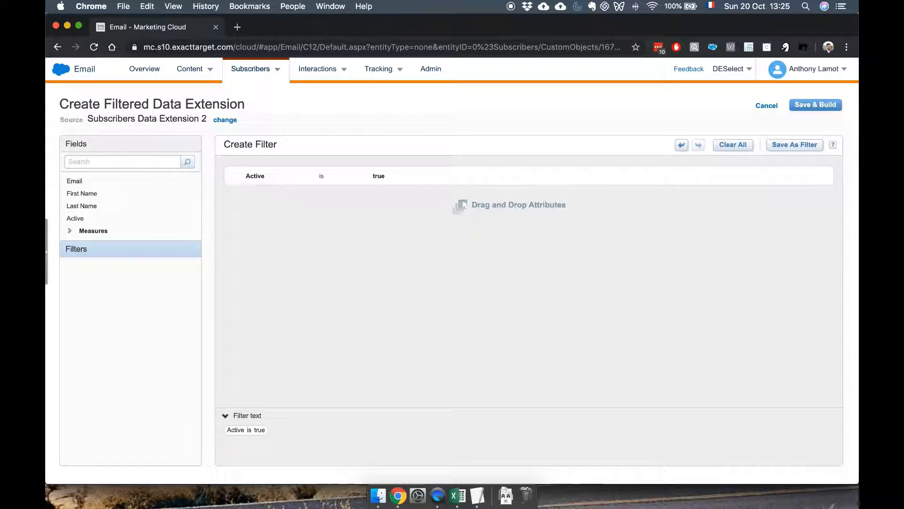
click(93, 231)
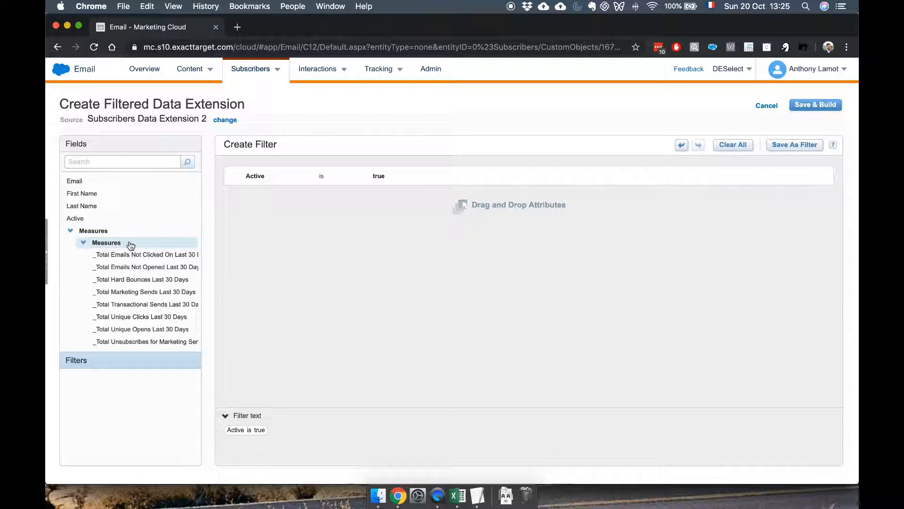
mouse_move(202, 321)
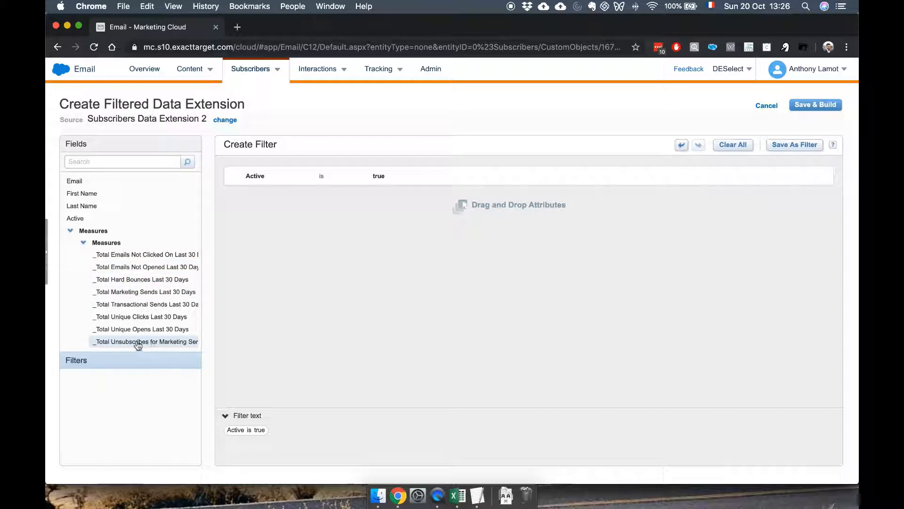
mouse_move(141, 329)
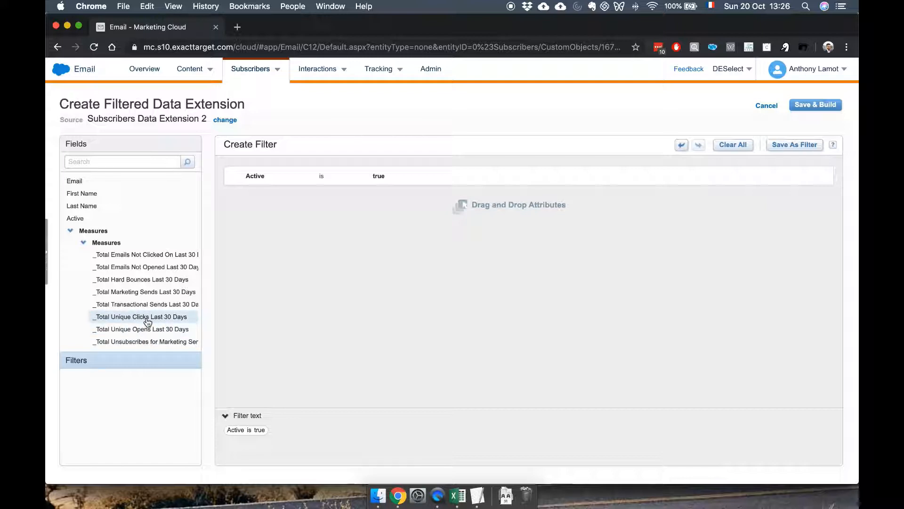
mouse_move(160, 321)
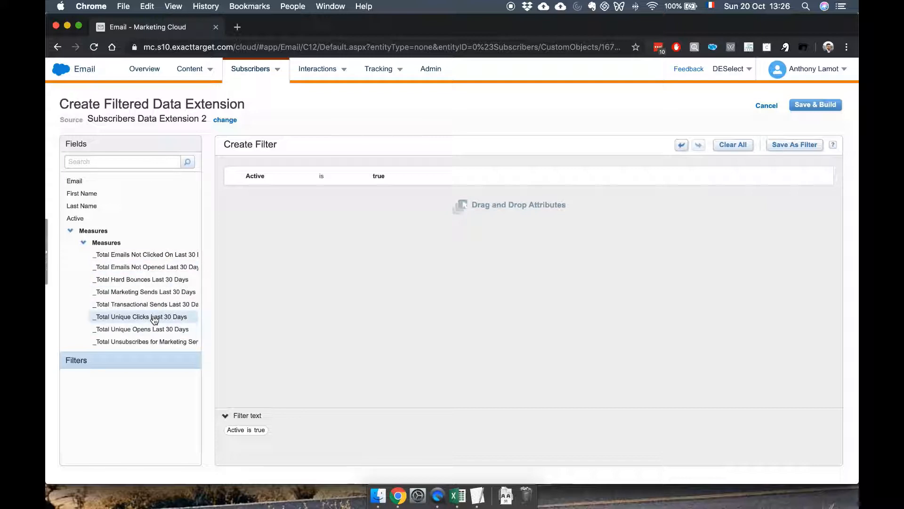
mouse_move(128, 374)
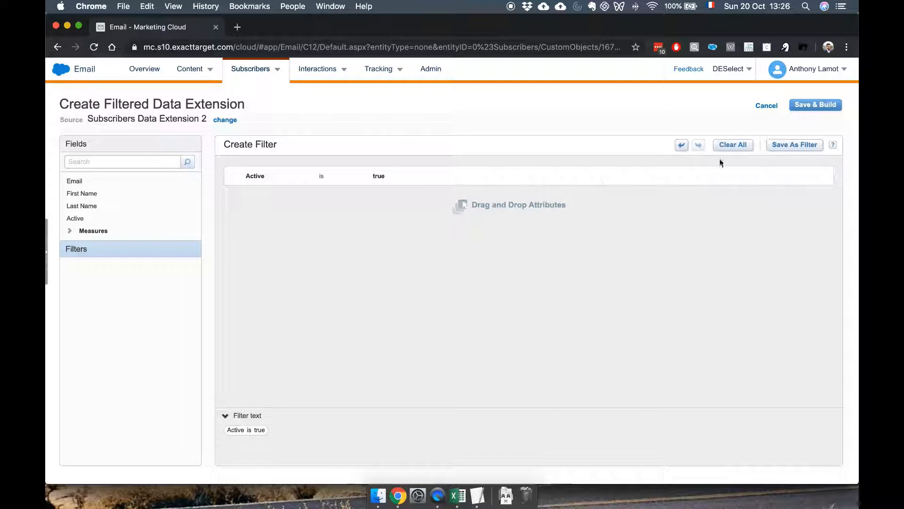
mouse_move(816, 104)
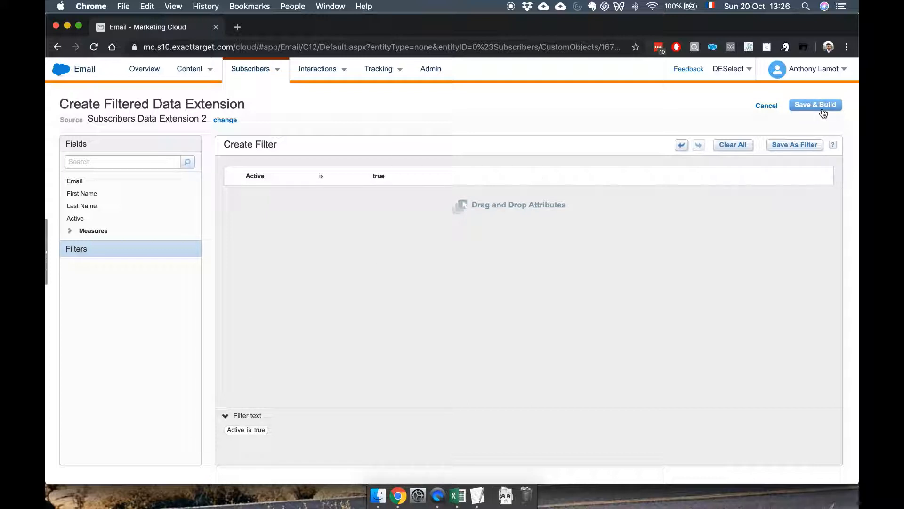
Step: Save & Build as 'Subscribers 2 - Active' in the Subscribers folder
click(815, 105)
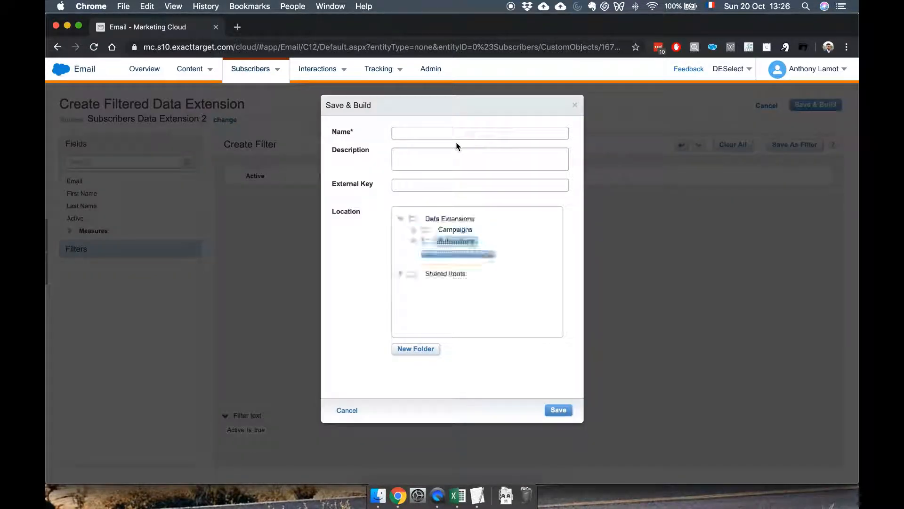
click(455, 241)
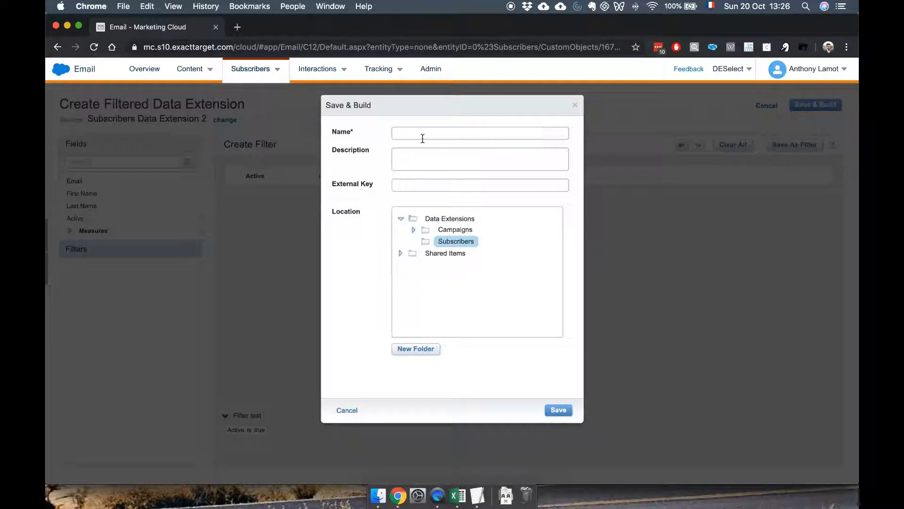
click(480, 133)
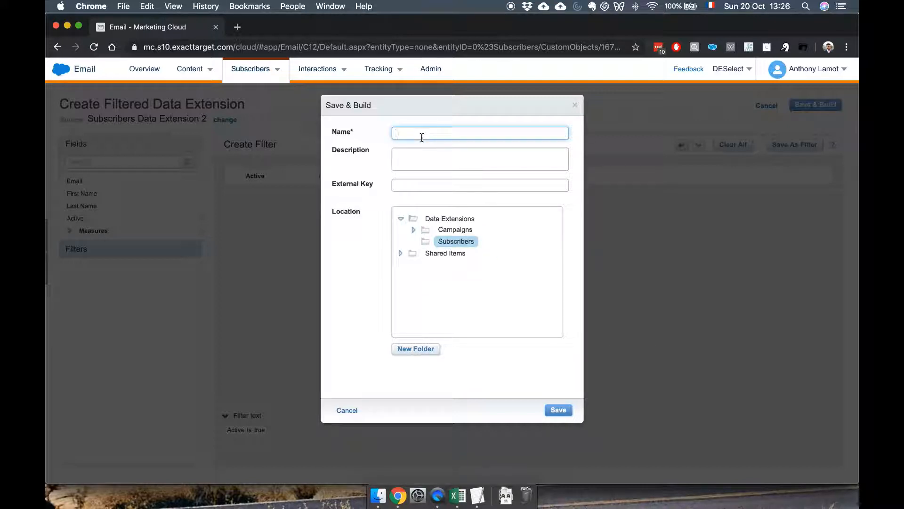
text(Subscribers 2 - Active)
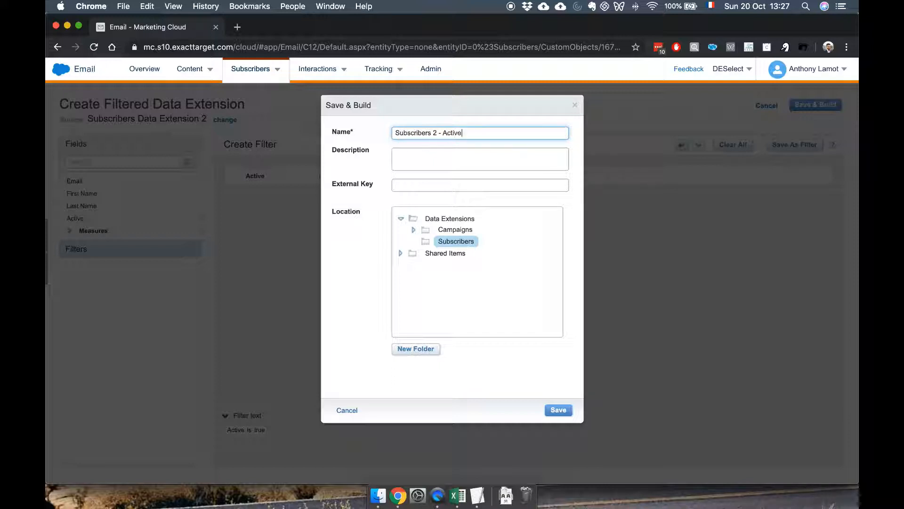
mouse_move(459, 249)
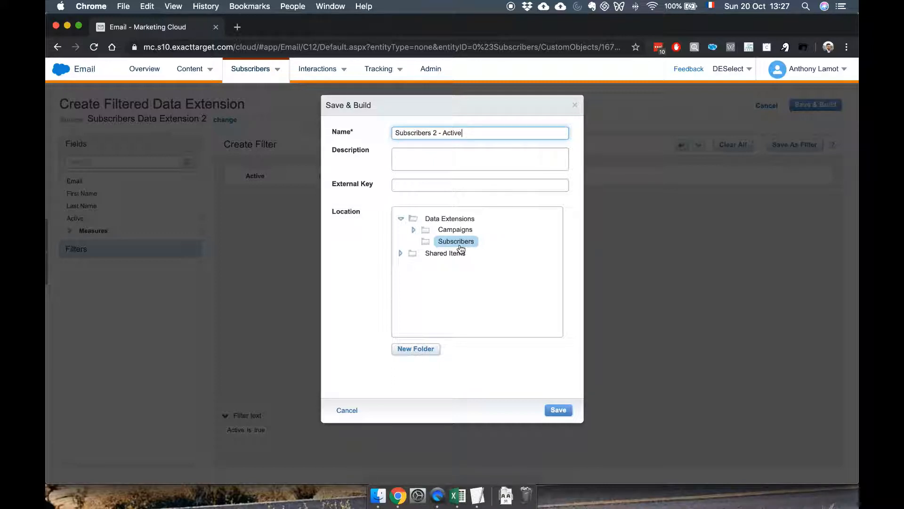
click(557, 410)
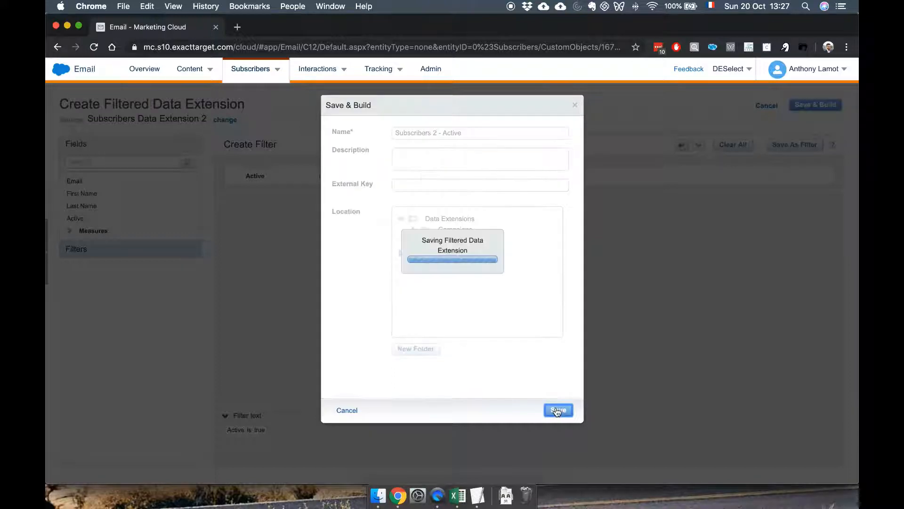
click(557, 410)
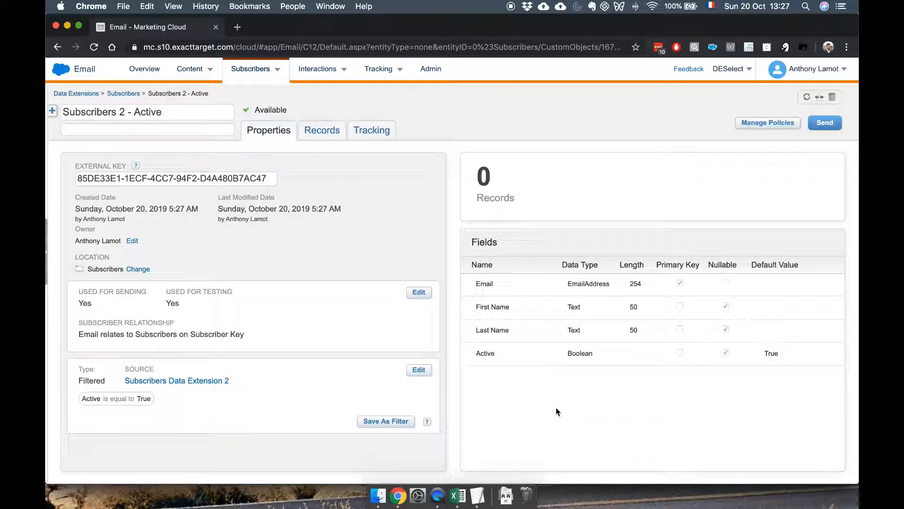
mouse_move(396, 239)
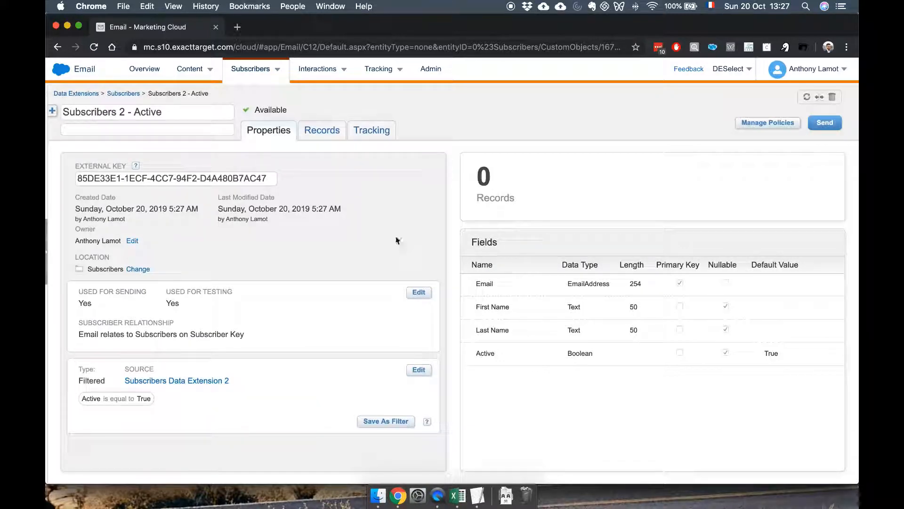
Step: View the records of Subscribers 2 - Active: four active subscribers
click(322, 130)
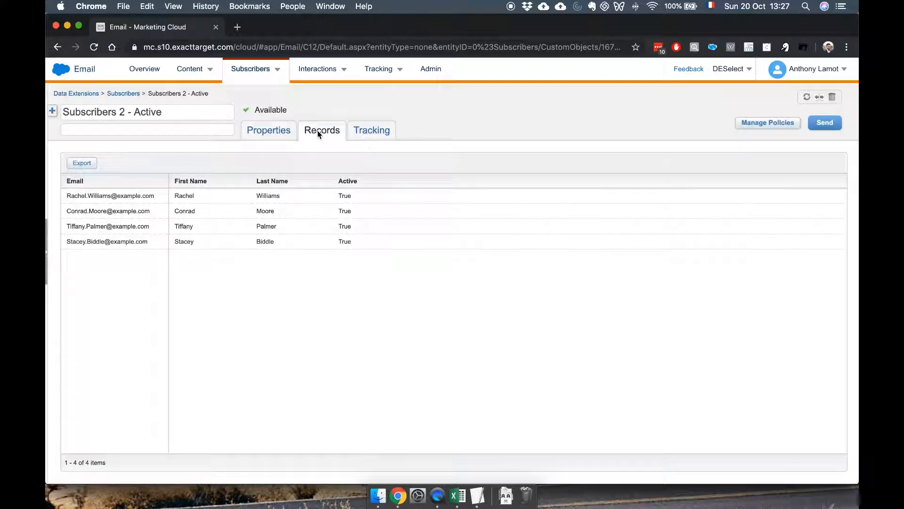